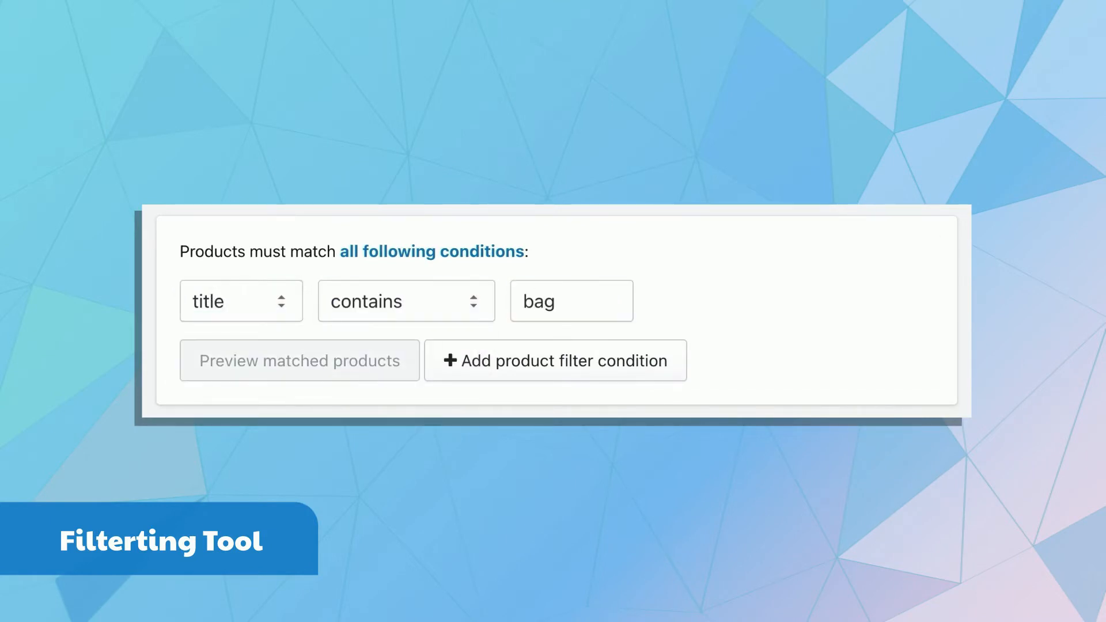
Preview the products matched by the title-contains-'bag' filter.
click(299, 360)
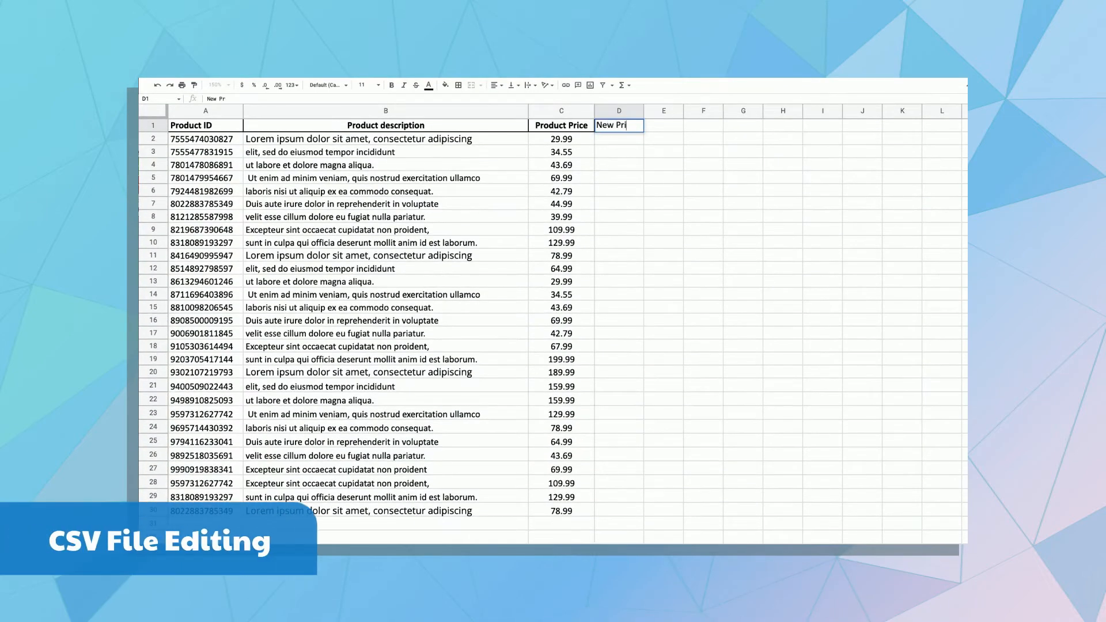
Enter a New Price formula in D2 referencing the Product Price in column C.
text(=C)
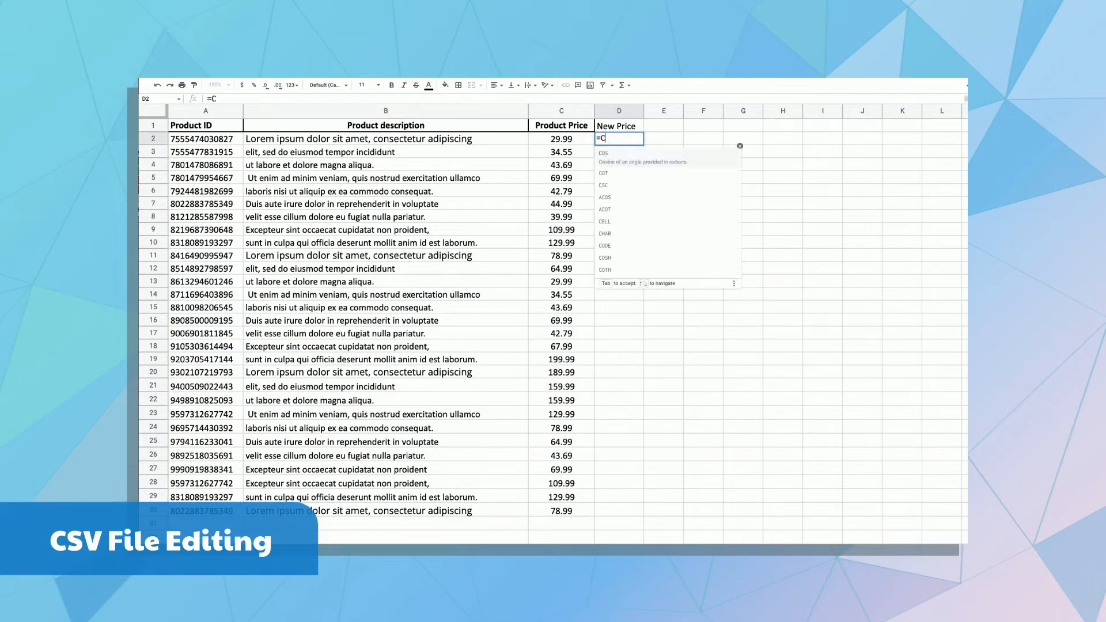
key(Enter)
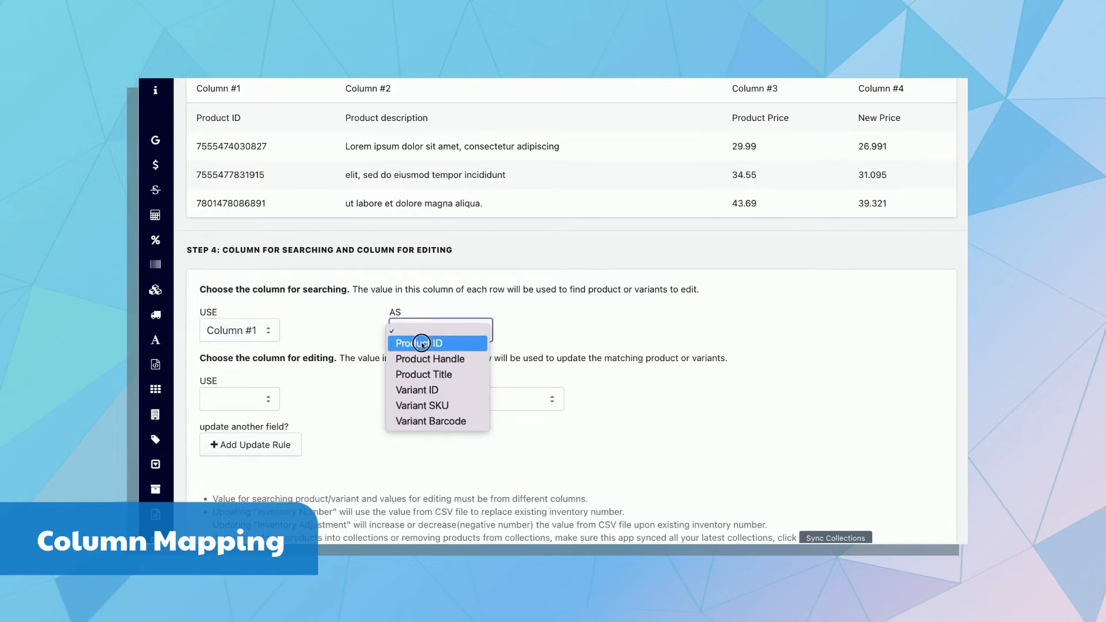
Match products using Column #1 as the Product ID.
click(420, 342)
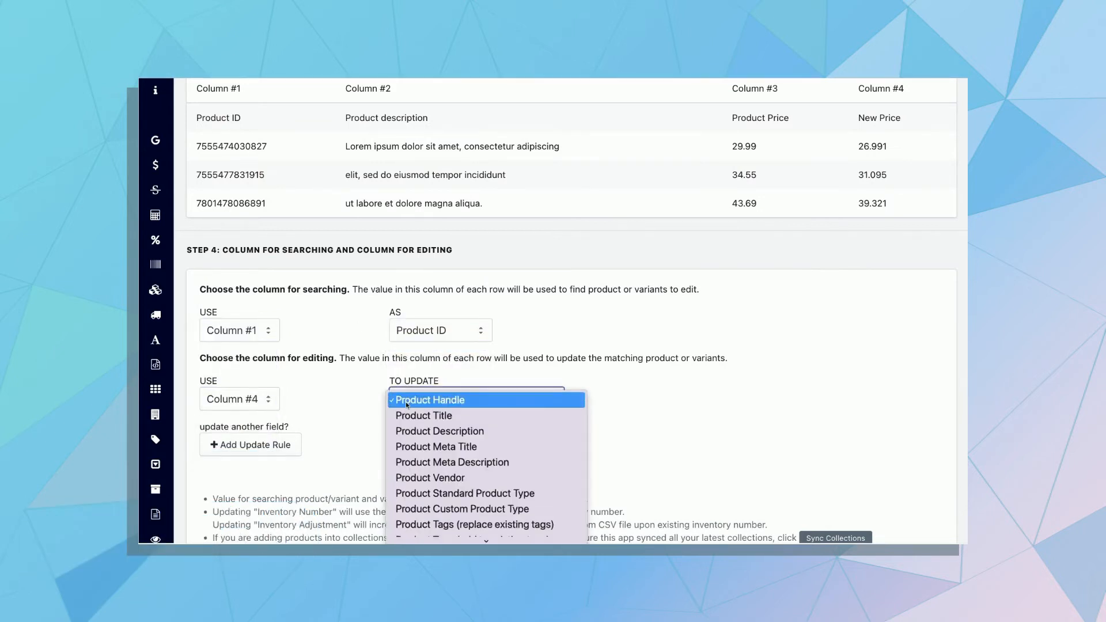